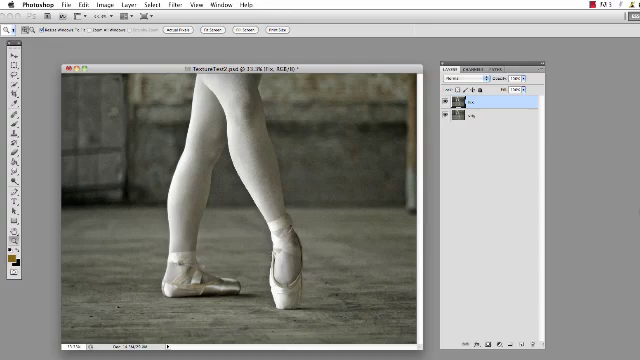
mouse_move(408, 58)
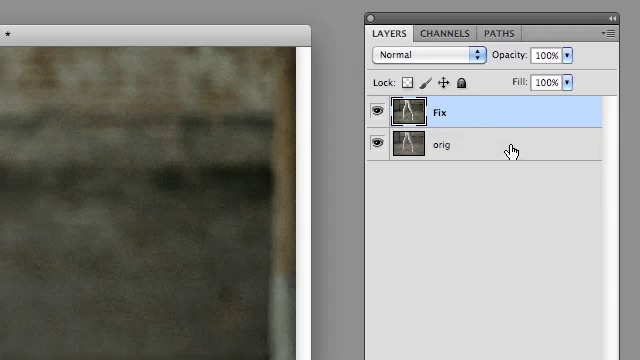
mouse_move(452, 58)
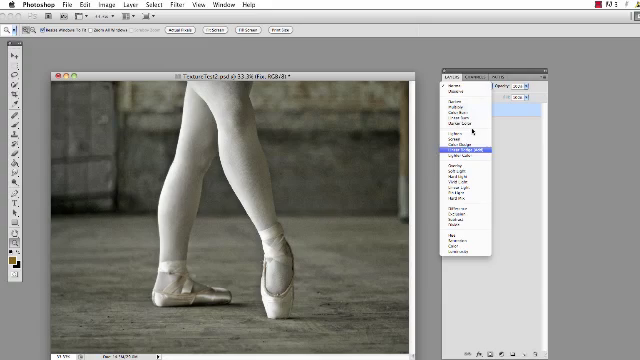
Step: Blend the Fix layer in a darker mode so the ballet photo's tones deepen
click(470, 148)
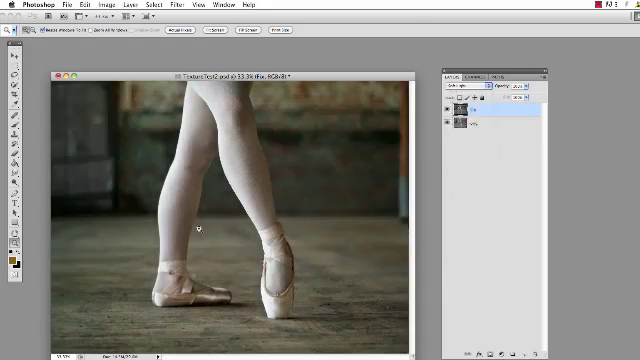
click(458, 94)
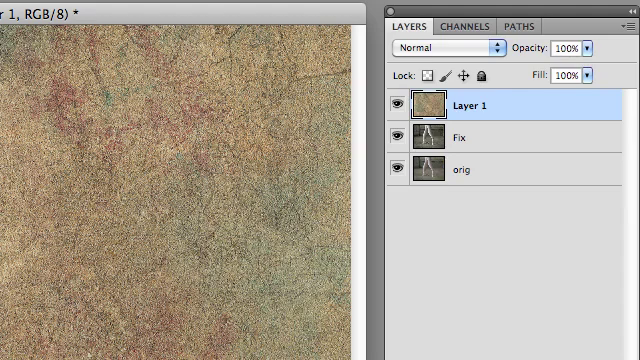
mouse_move(524, 64)
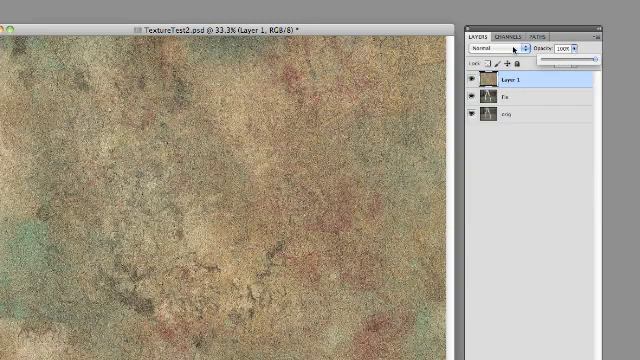
Step: Bring up the Layers panel blend-mode list for the texture Layer 1
click(504, 48)
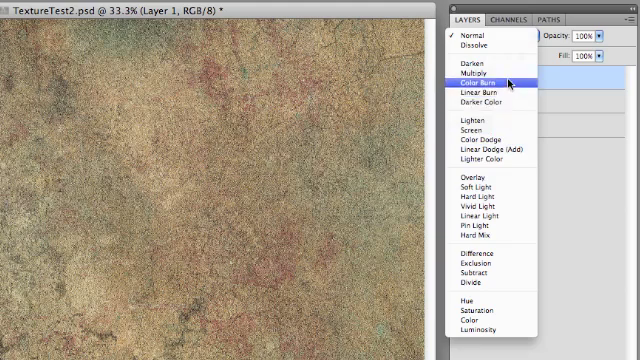
mouse_move(480, 94)
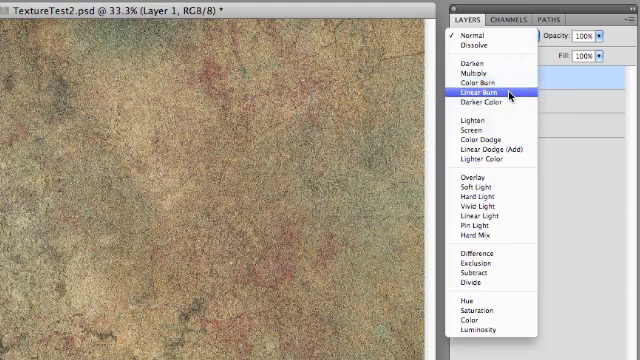
mouse_move(488, 104)
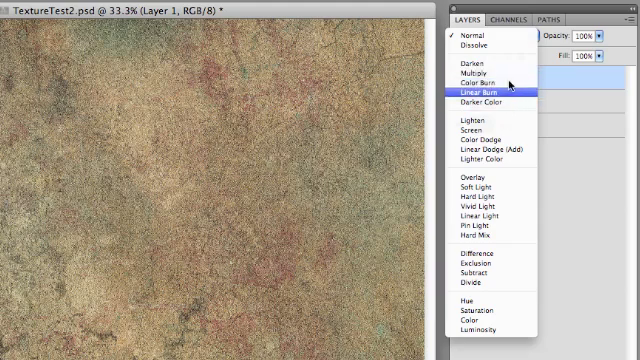
mouse_move(510, 136)
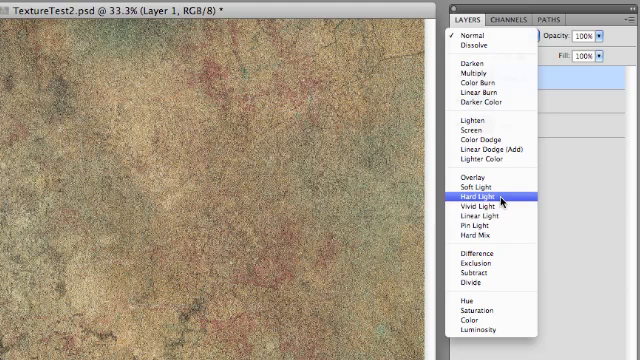
mouse_move(478, 232)
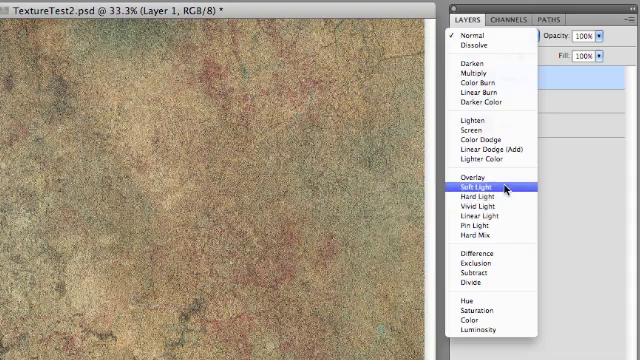
mouse_move(504, 216)
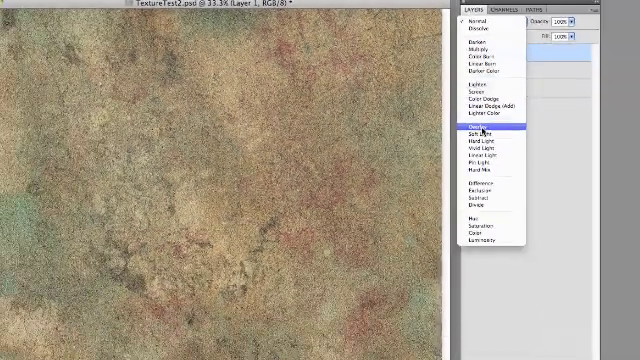
Step: Blend the paper texture into the ballet photo, trying a stronger mode afterward
click(484, 132)
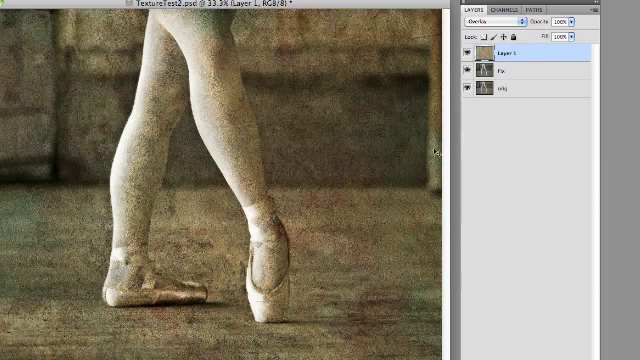
mouse_move(244, 228)
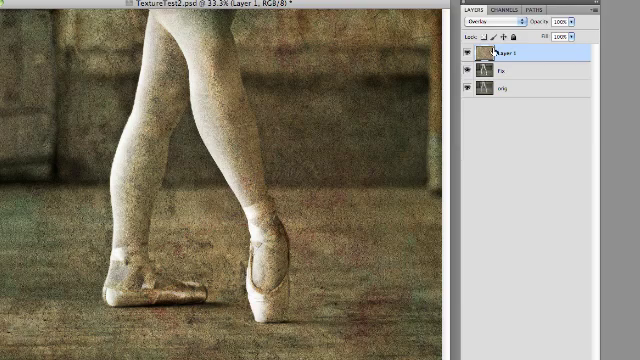
click(484, 22)
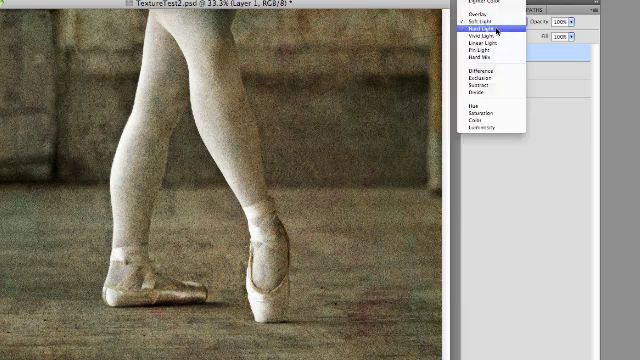
click(484, 36)
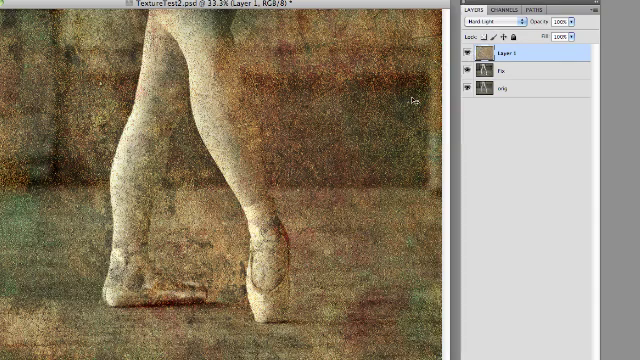
Step: Hide and reshow the texture layer to compare it against the plain photo
click(500, 22)
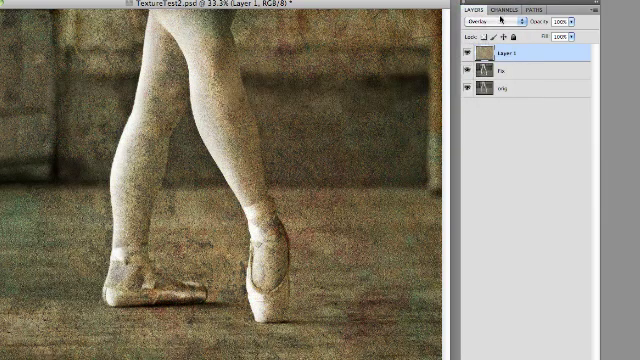
click(500, 20)
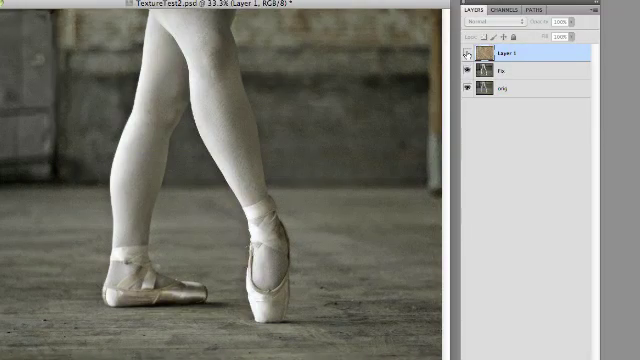
click(502, 22)
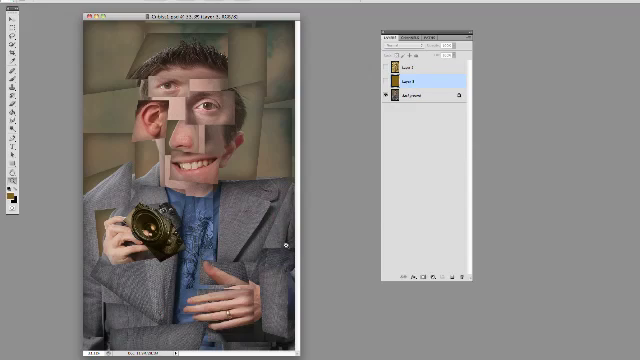
mouse_move(332, 52)
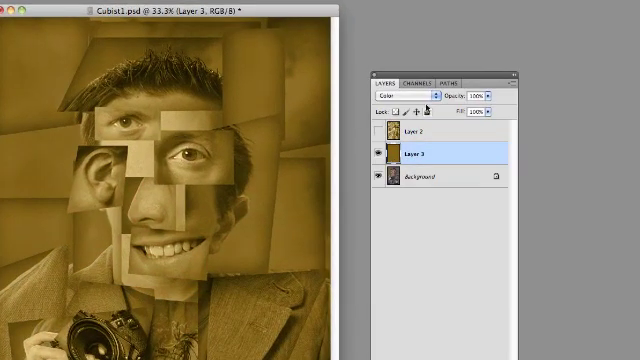
Step: Show the brown fill layer alone so its solid ochre colour covers the portrait
click(410, 96)
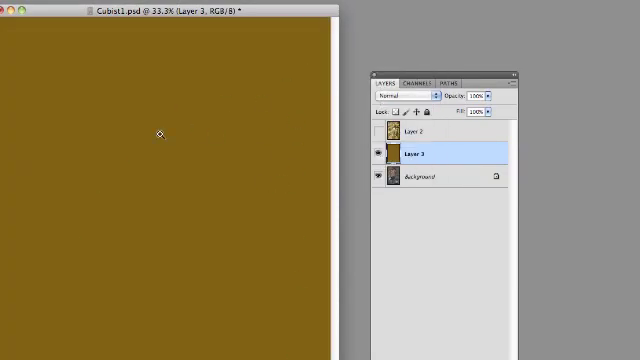
mouse_move(240, 220)
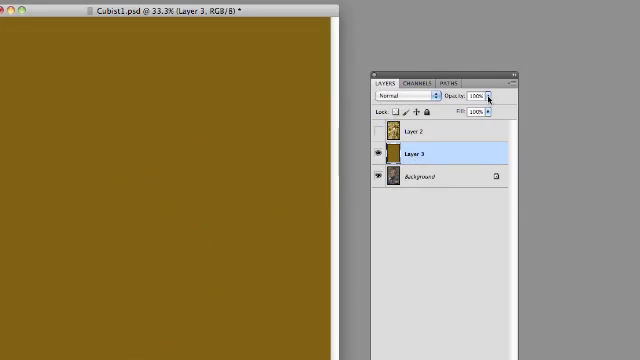
mouse_move(428, 190)
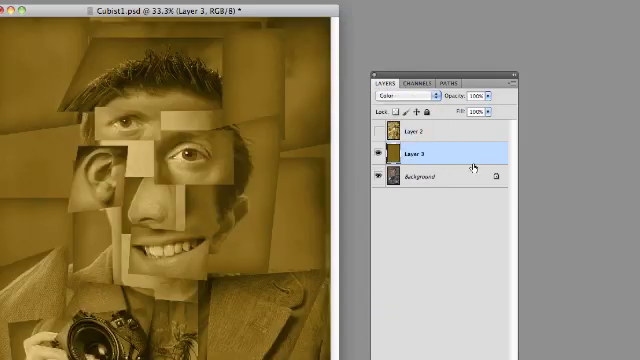
mouse_move(472, 160)
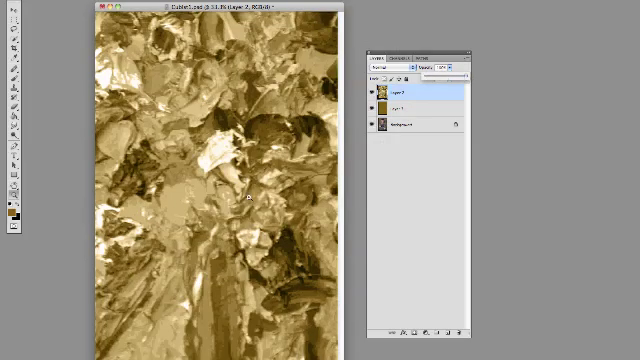
mouse_move(258, 274)
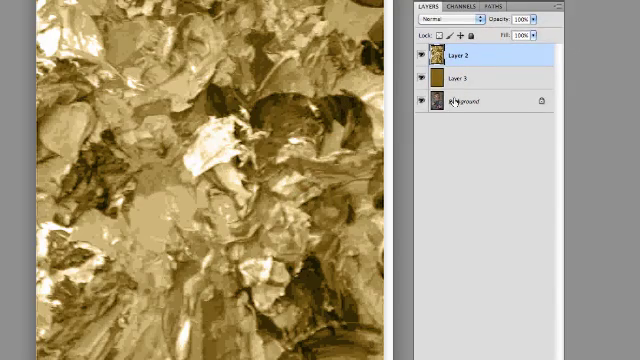
Step: Set the crumpled-paper texture layer to Multiply over the brown portrait
click(440, 20)
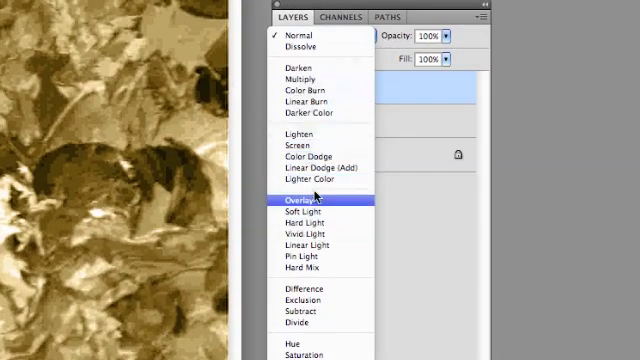
mouse_move(292, 80)
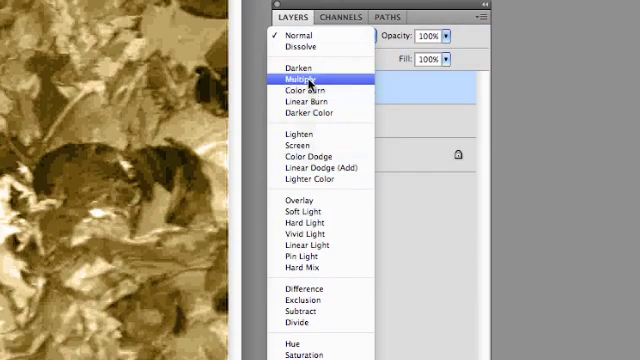
click(300, 78)
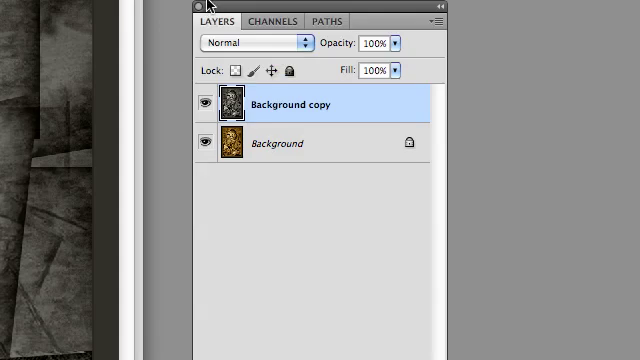
Step: Set the Background copy layer to Soft Light for a richer textured sepia look
click(250, 44)
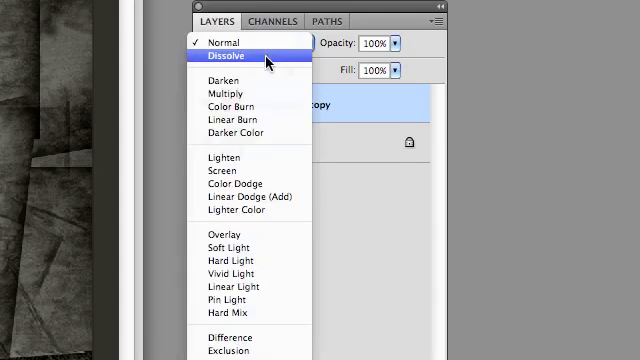
mouse_move(228, 260)
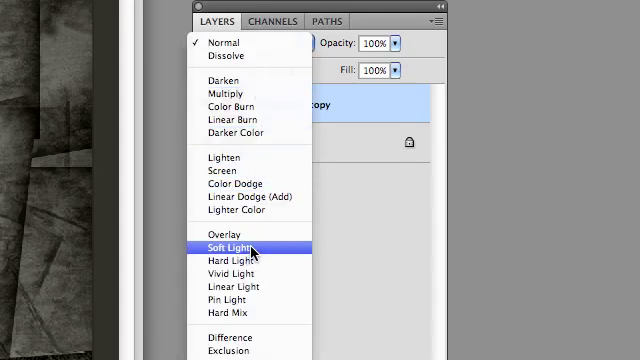
click(228, 248)
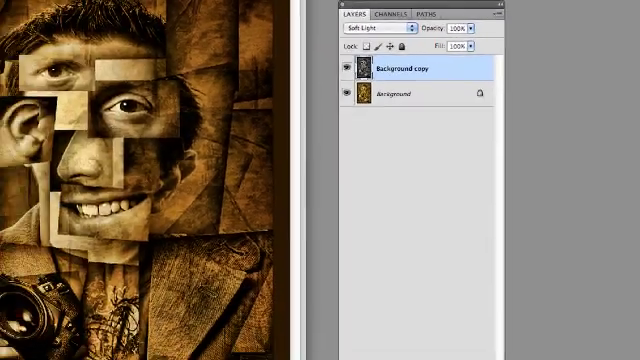